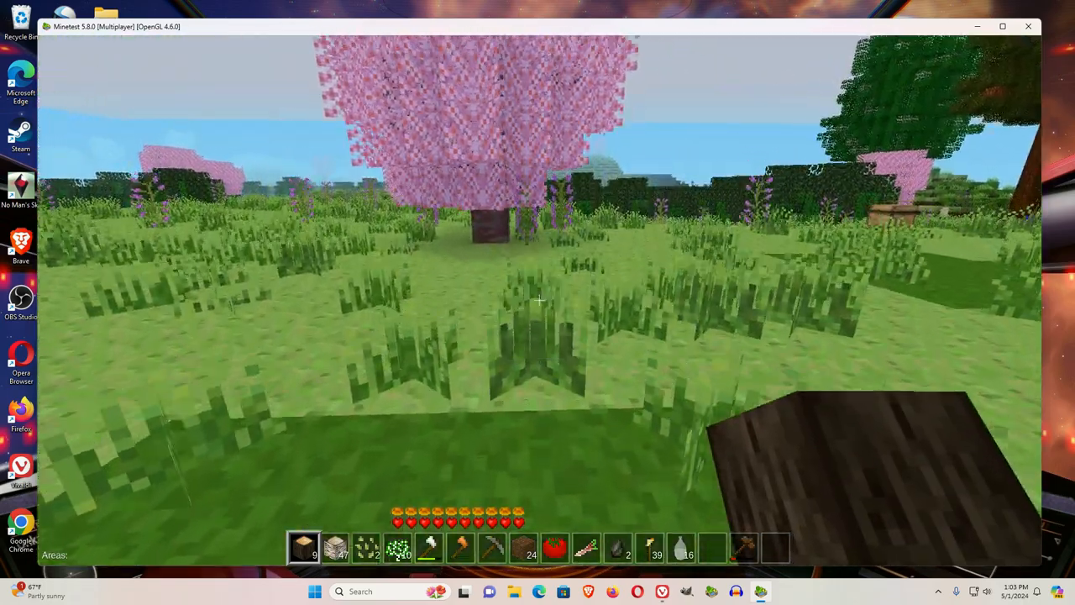
{"action": "mouse_move", "coordinate": [538, 299]}
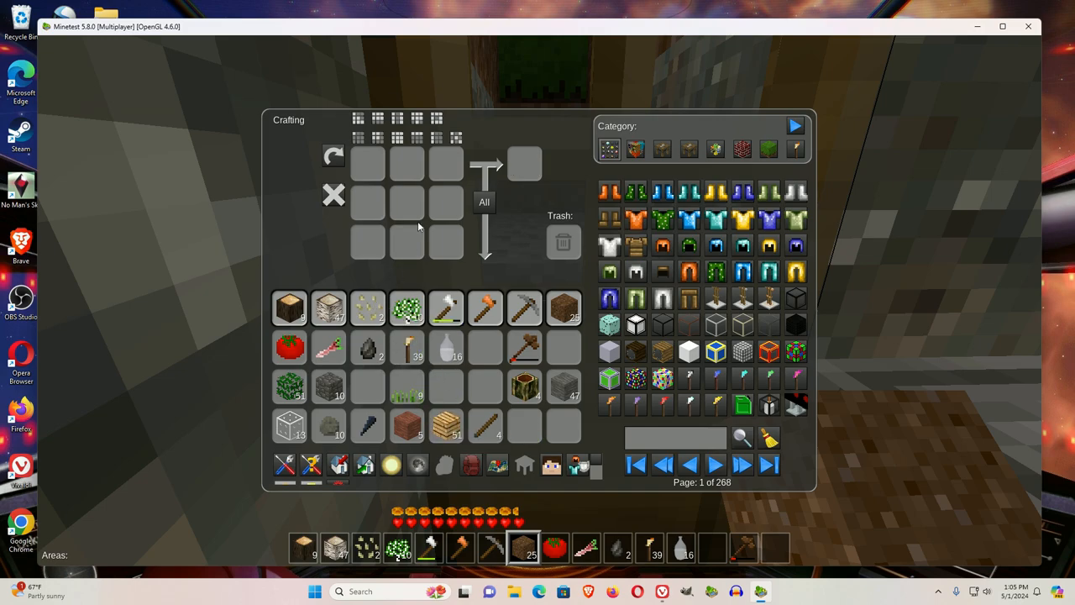
{"action": "mouse_move", "coordinate": [538, 168]}
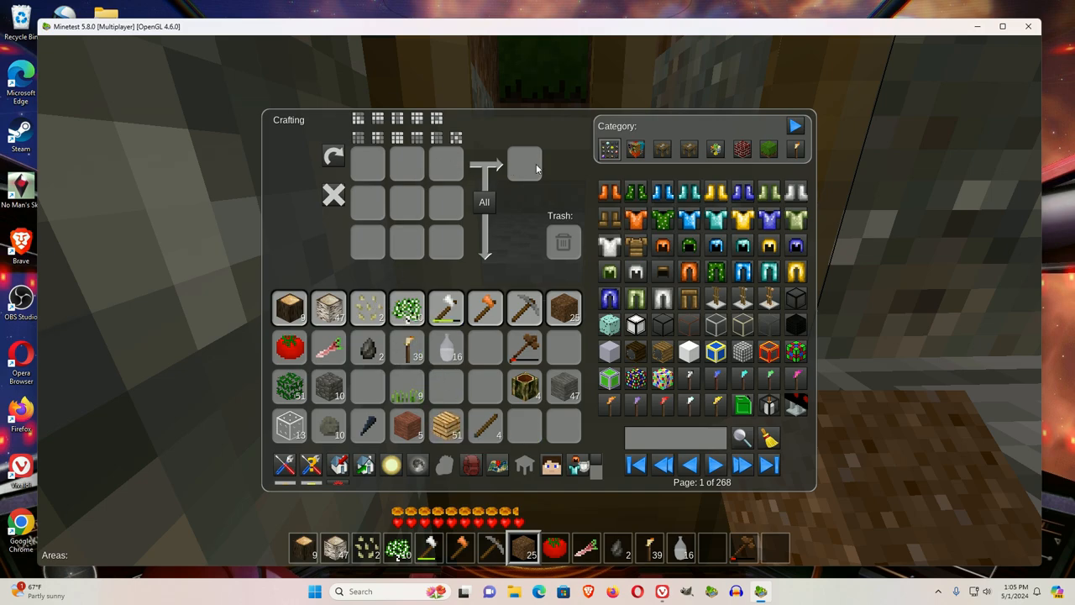
- Close the inventory and face the placed empty furnace
{"action": "key", "text": "Escape"}
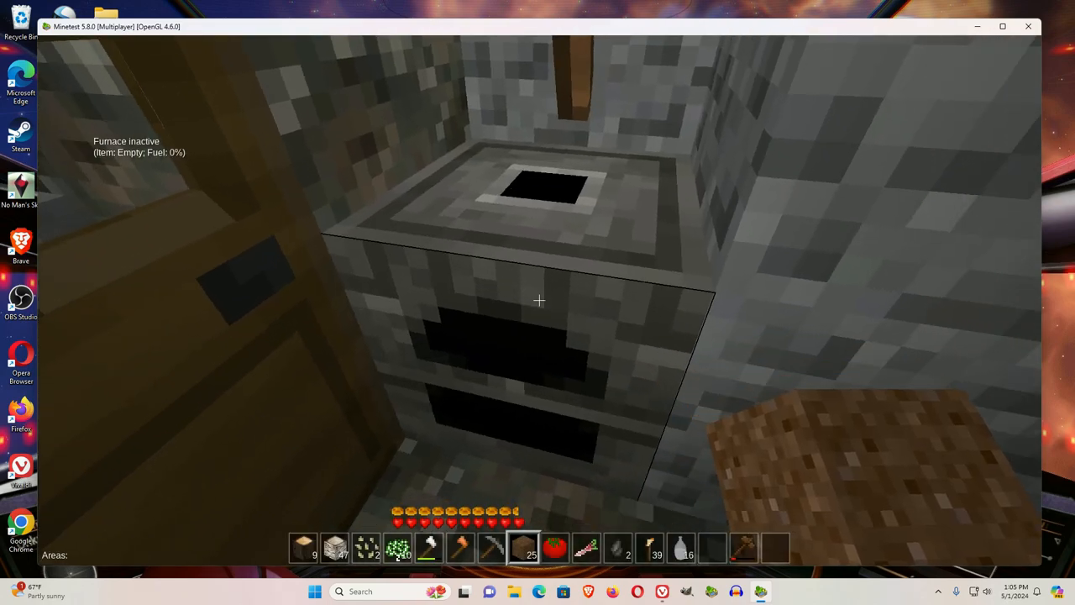
- Craft a furnace from eight cobblestones and torches from coal and a stick, then /home
{"action": "key", "text": "F5"}
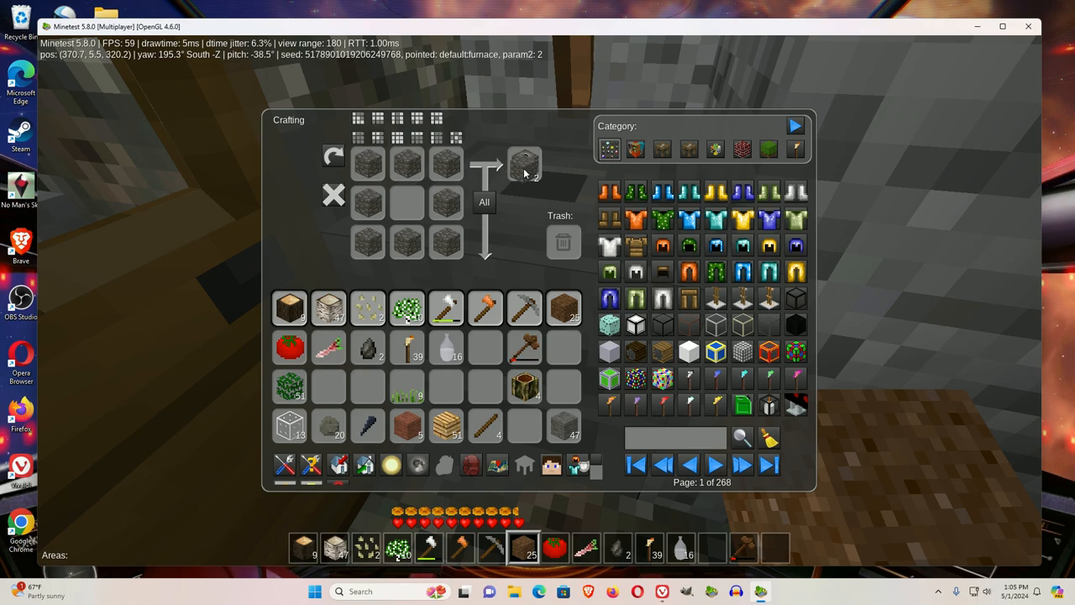
{"action": "left_click", "coordinate": [524, 165]}
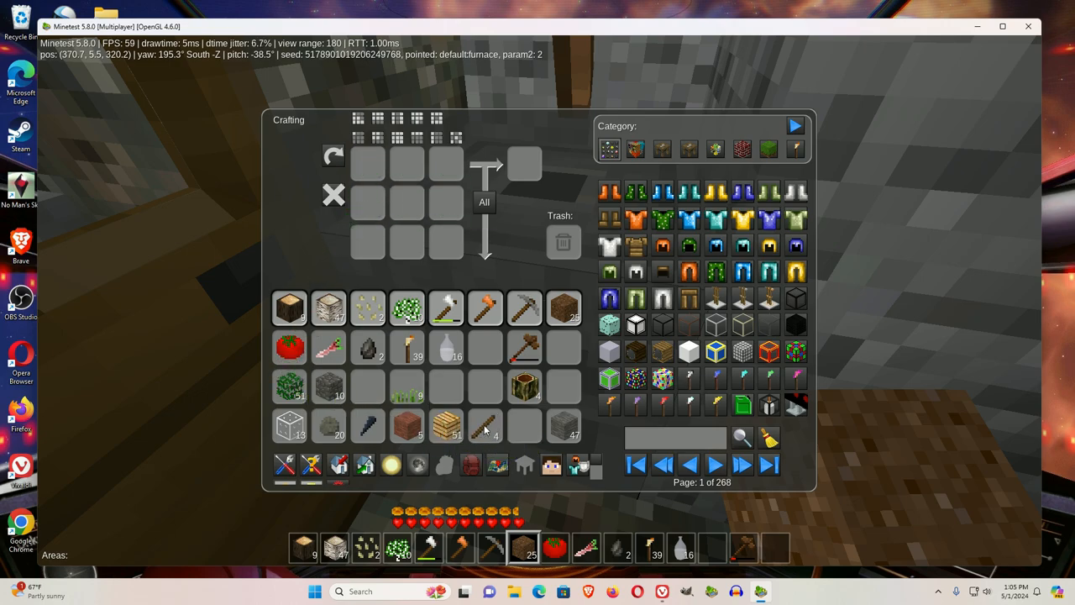
{"action": "mouse_move", "coordinate": [486, 426]}
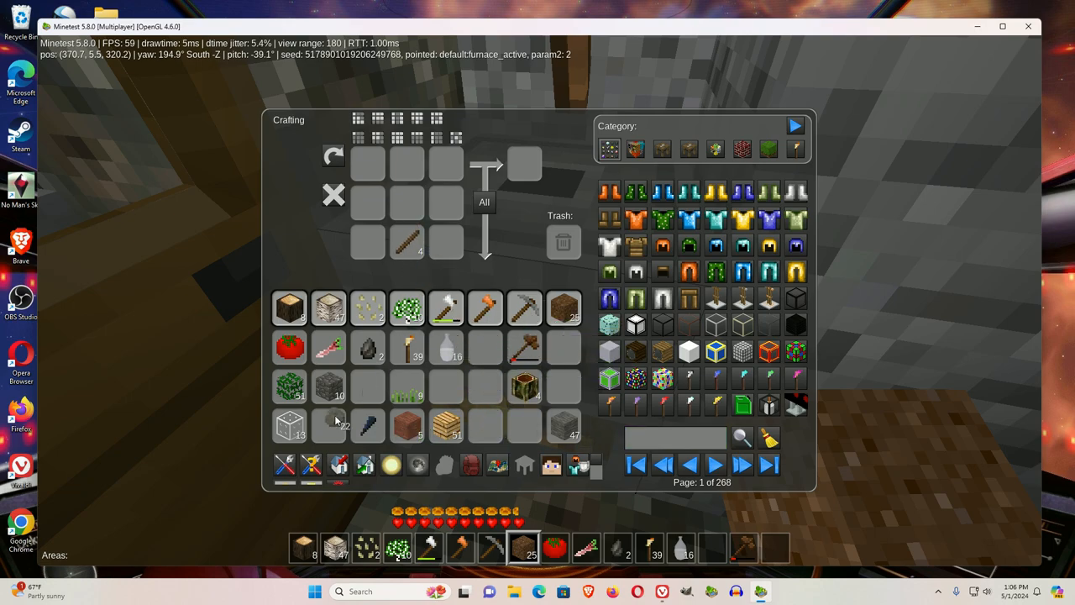
{"action": "left_click", "coordinate": [329, 424]}
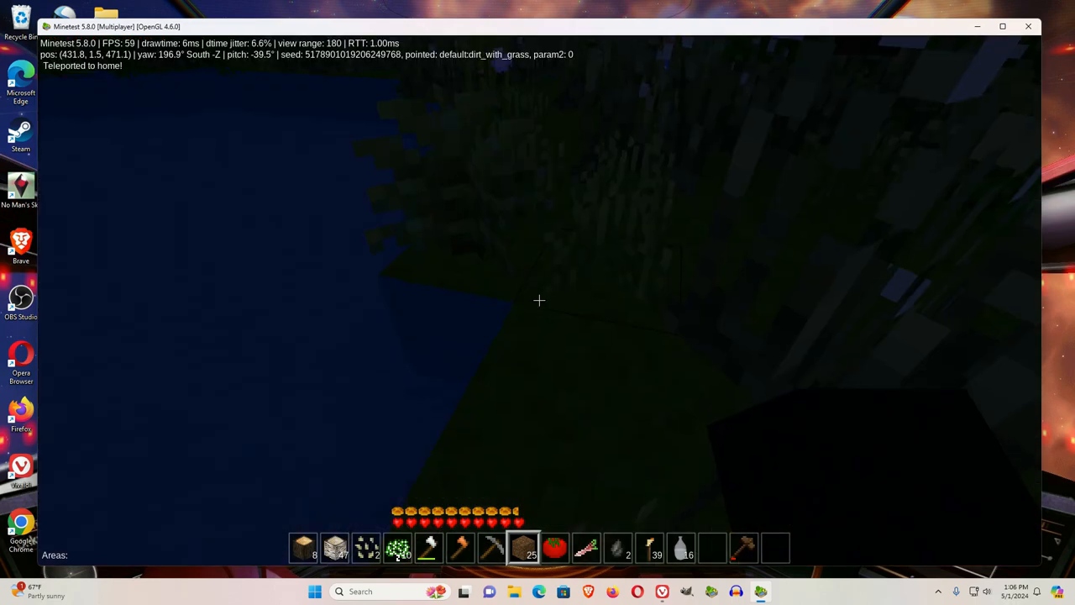
- Set the time of day to 6am daylight from the inventory
{"action": "key", "text": "i"}
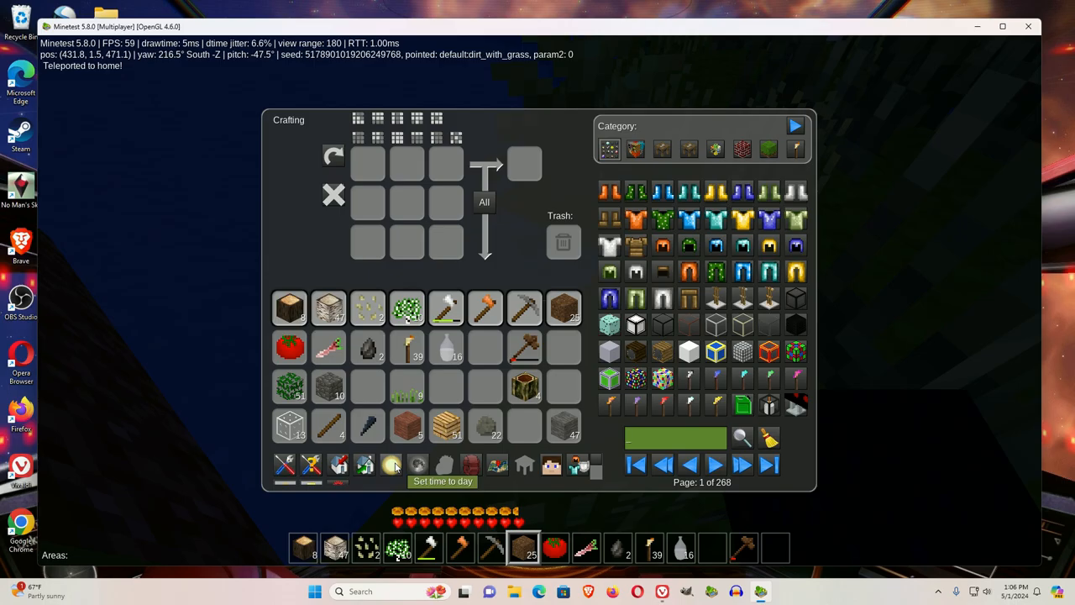
{"action": "left_click", "coordinate": [390, 464]}
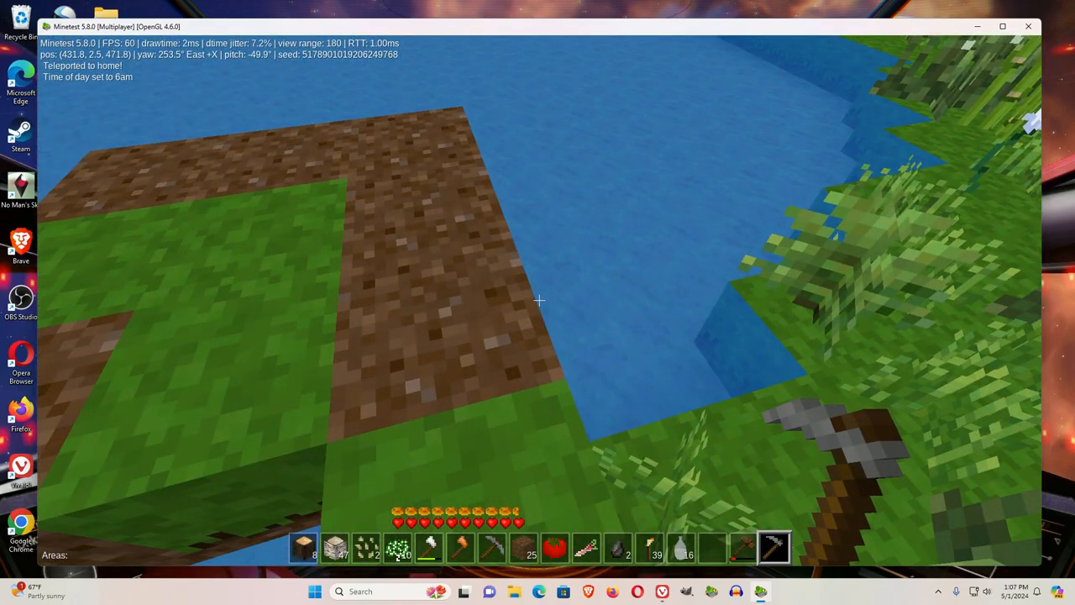
{"action": "mouse_move", "coordinate": [538, 302]}
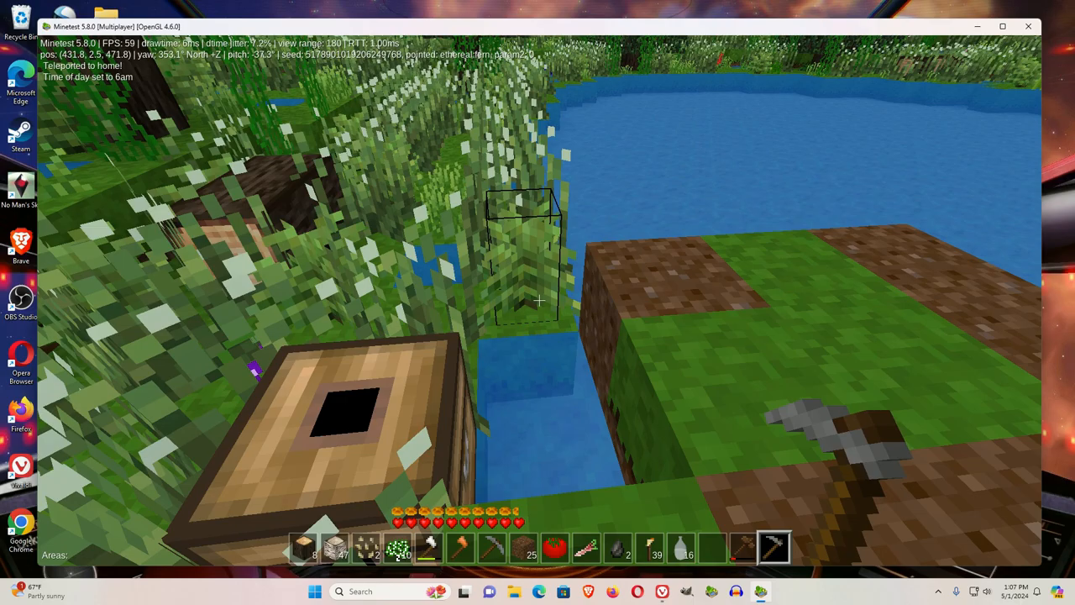
{"action": "mouse_move", "coordinate": [538, 299]}
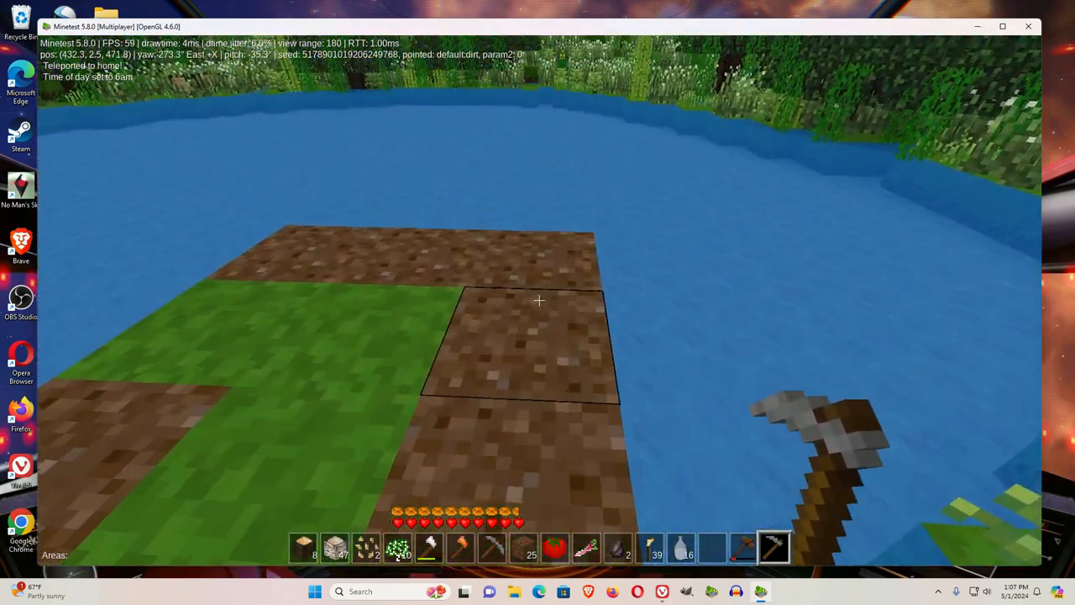
{"action": "mouse_move", "coordinate": [537, 300]}
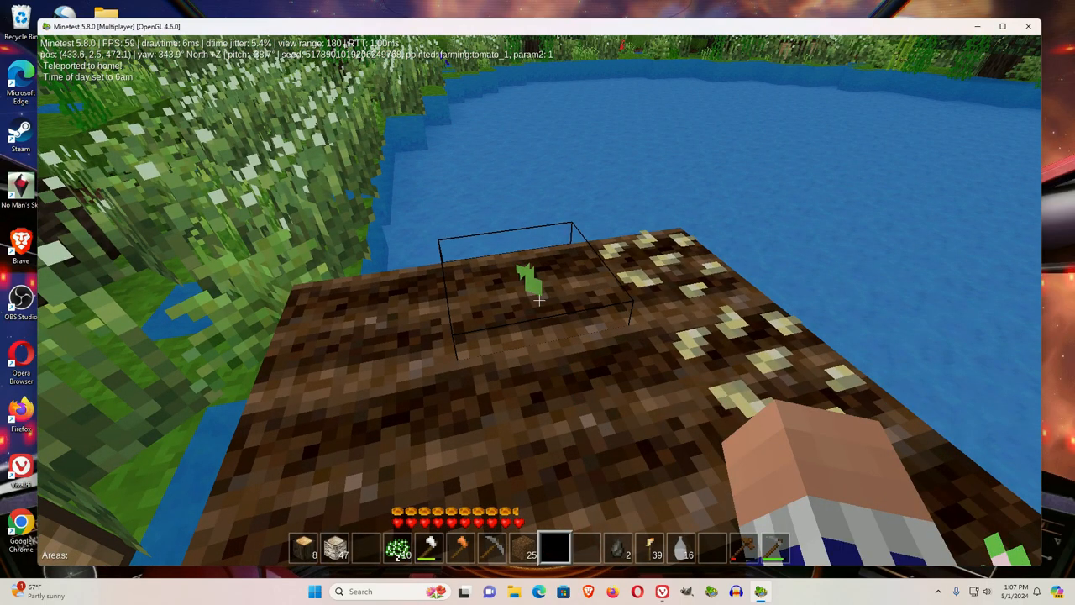
{"action": "mouse_move", "coordinate": [537, 302]}
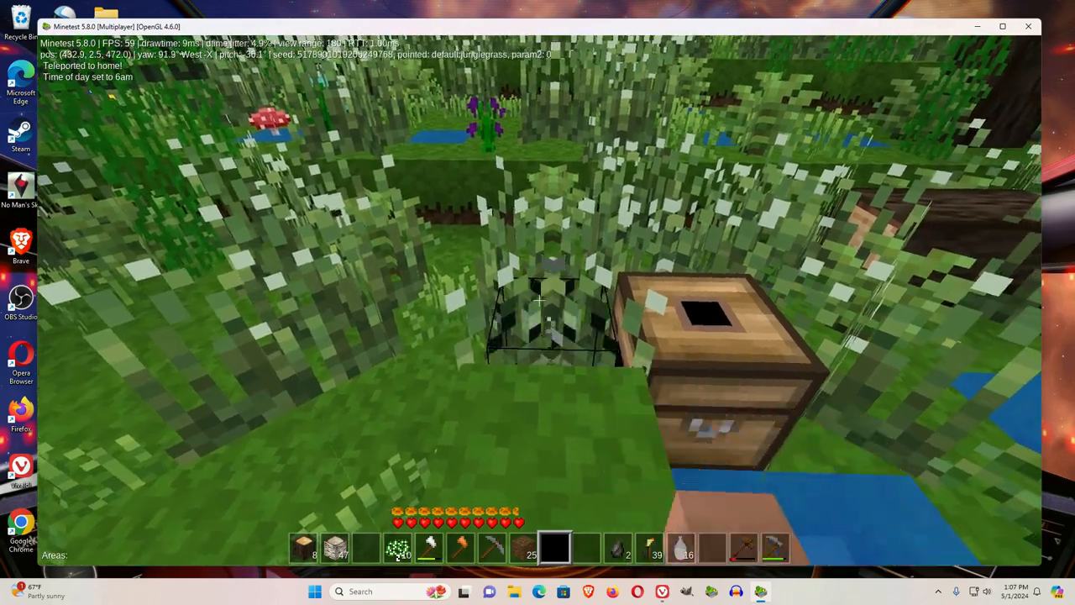
{"action": "mouse_move", "coordinate": [537, 302]}
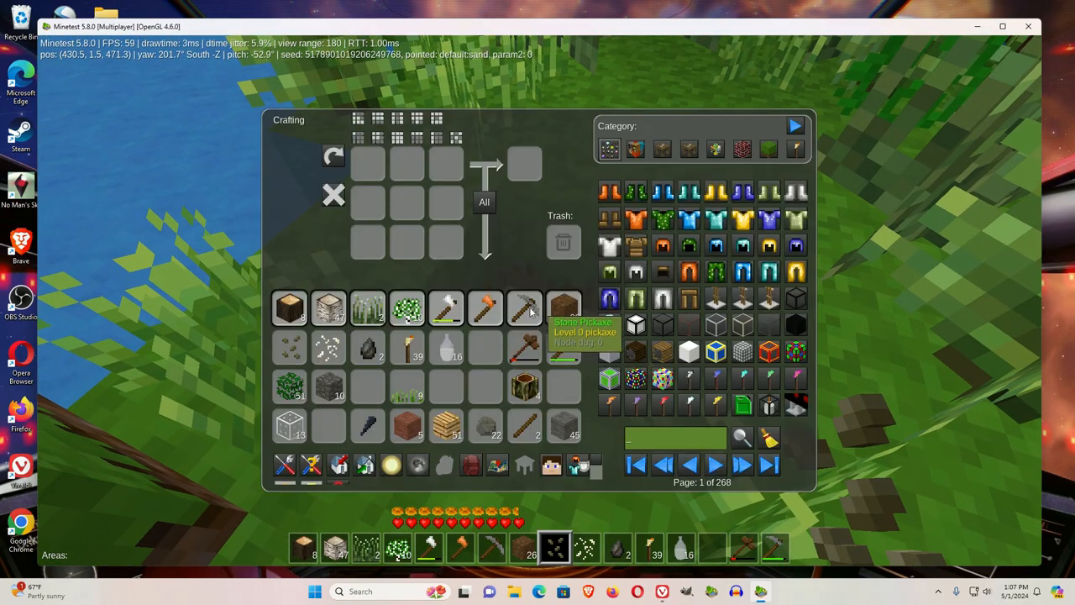
{"action": "mouse_move", "coordinate": [293, 347]}
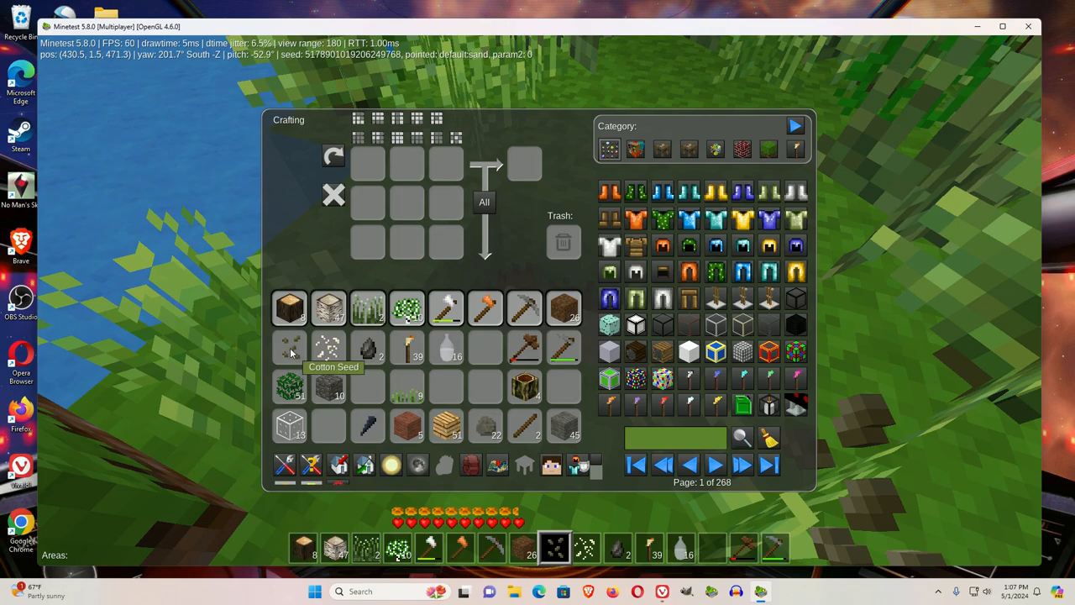
- Close the inventory holding Cotton Seed and face the grass patch
{"action": "key", "text": "Escape"}
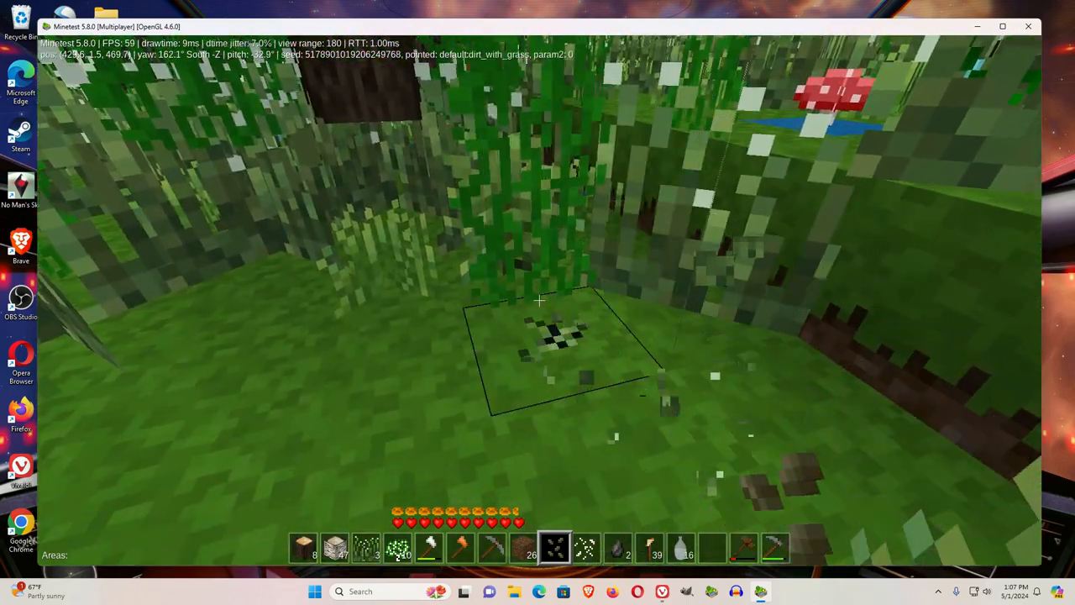
{"action": "mouse_move", "coordinate": [537, 302]}
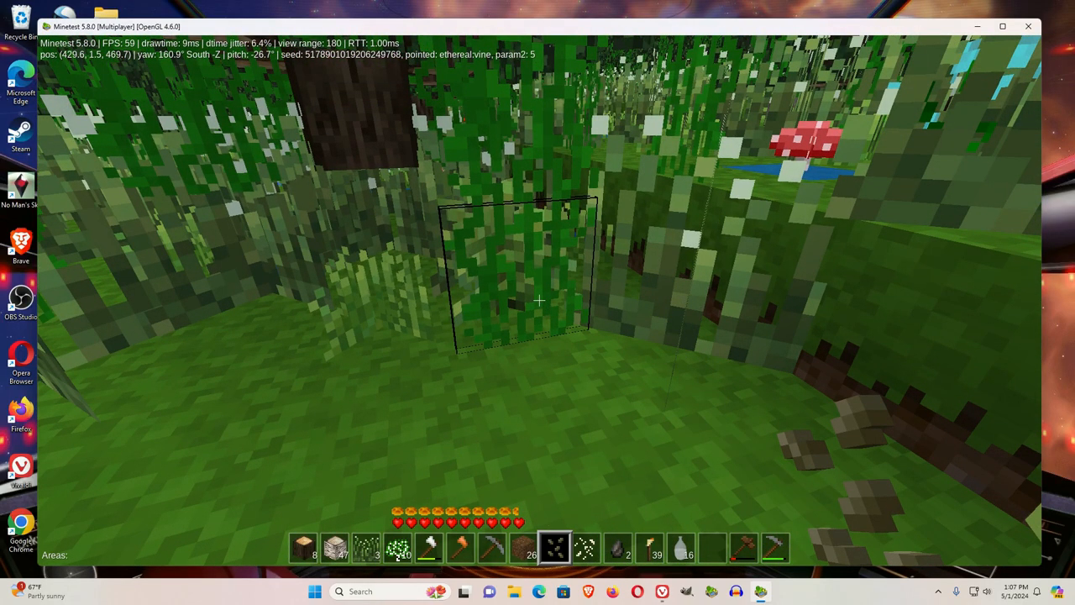
{"action": "mouse_move", "coordinate": [538, 303]}
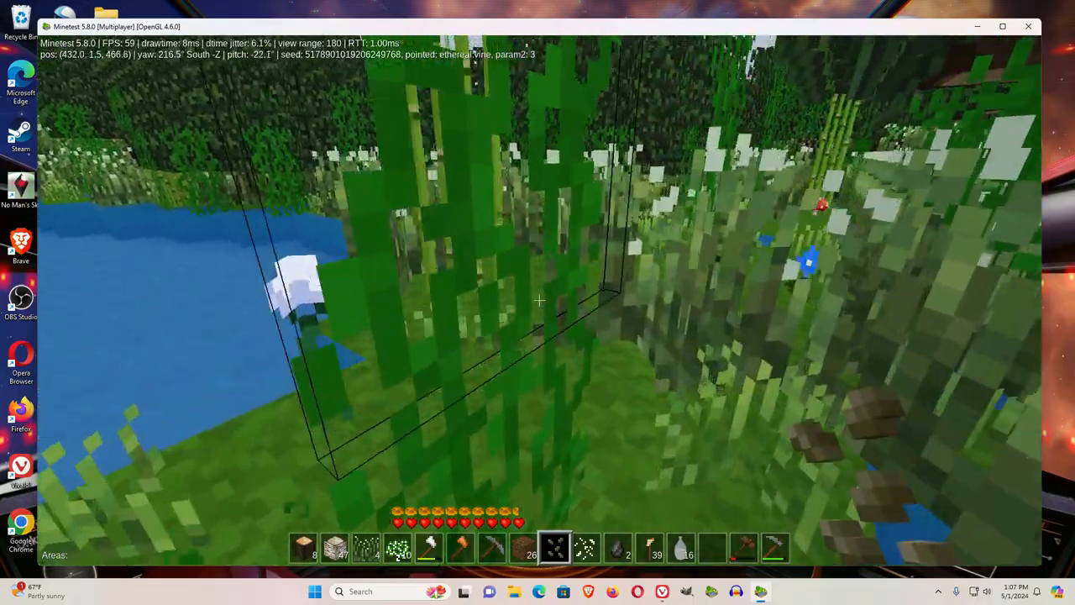
{"action": "mouse_move", "coordinate": [537, 302]}
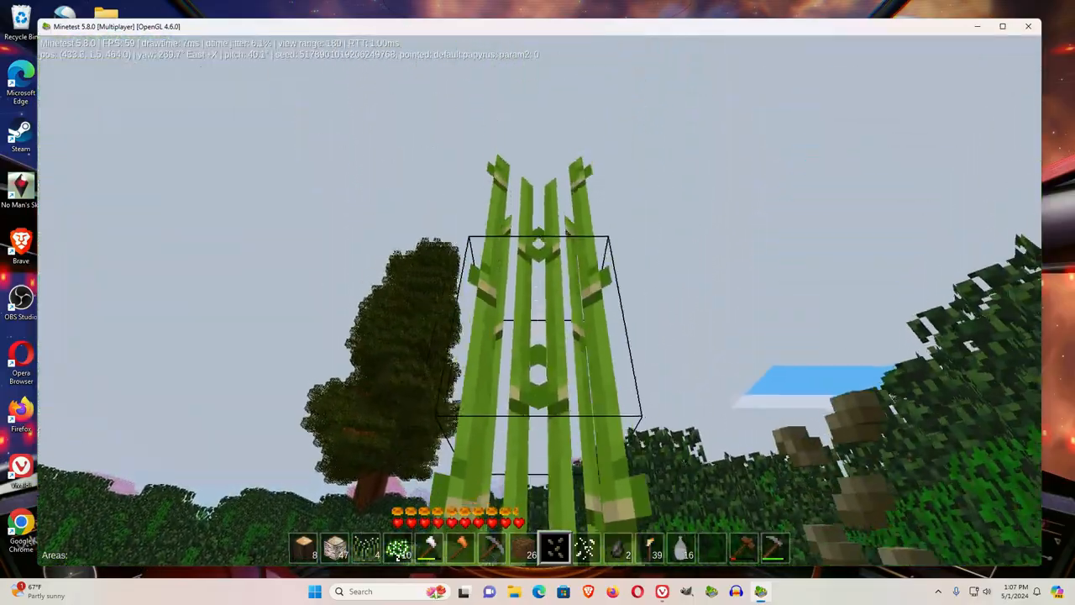
{"action": "mouse_move", "coordinate": [538, 302]}
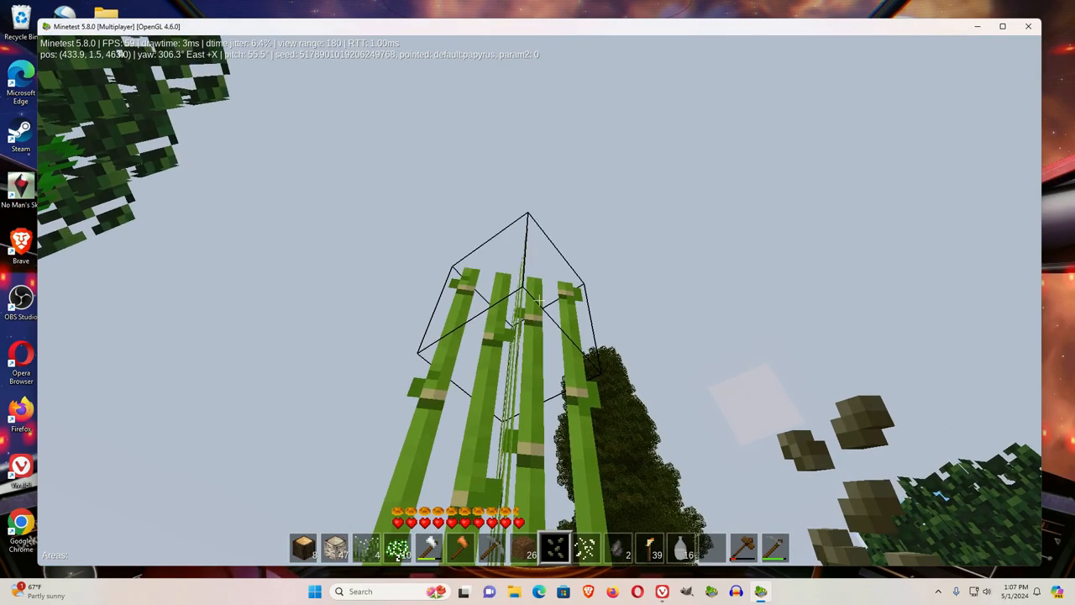
{"action": "mouse_move", "coordinate": [537, 303]}
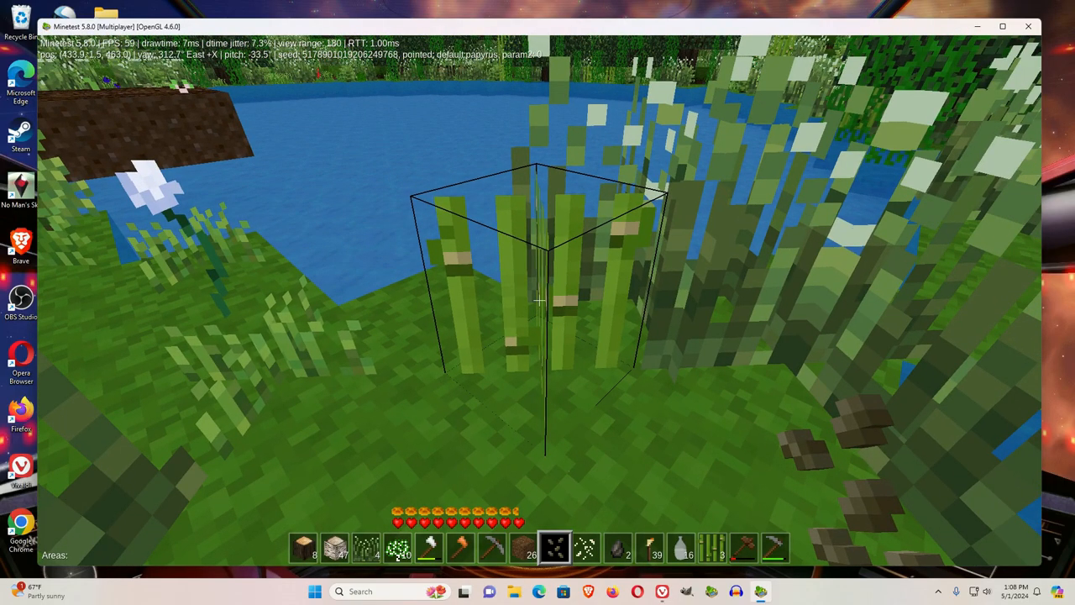
{"action": "mouse_move", "coordinate": [538, 303]}
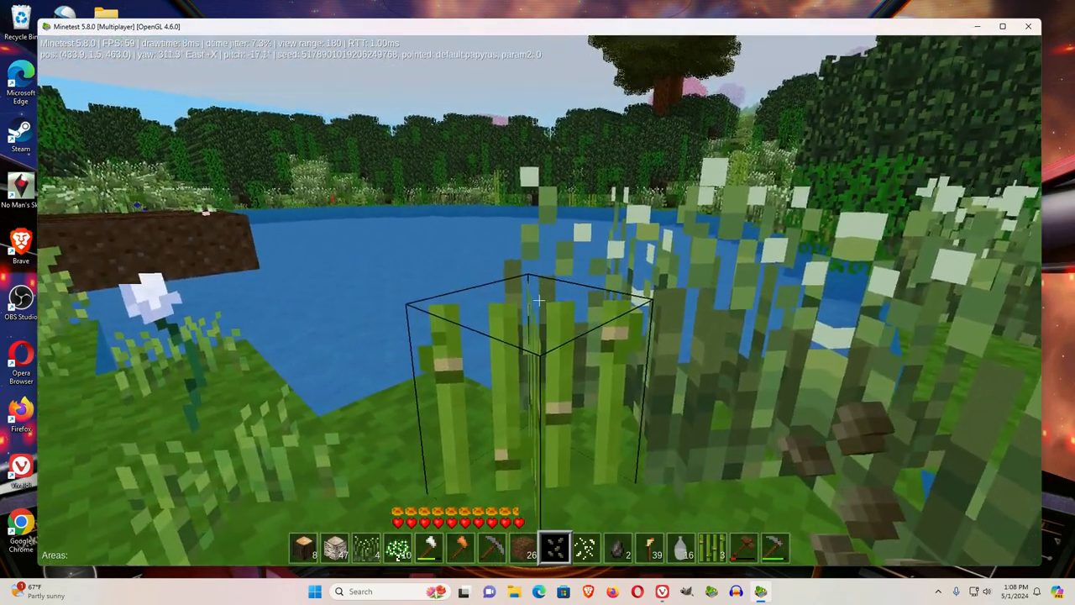
{"action": "mouse_move", "coordinate": [537, 299]}
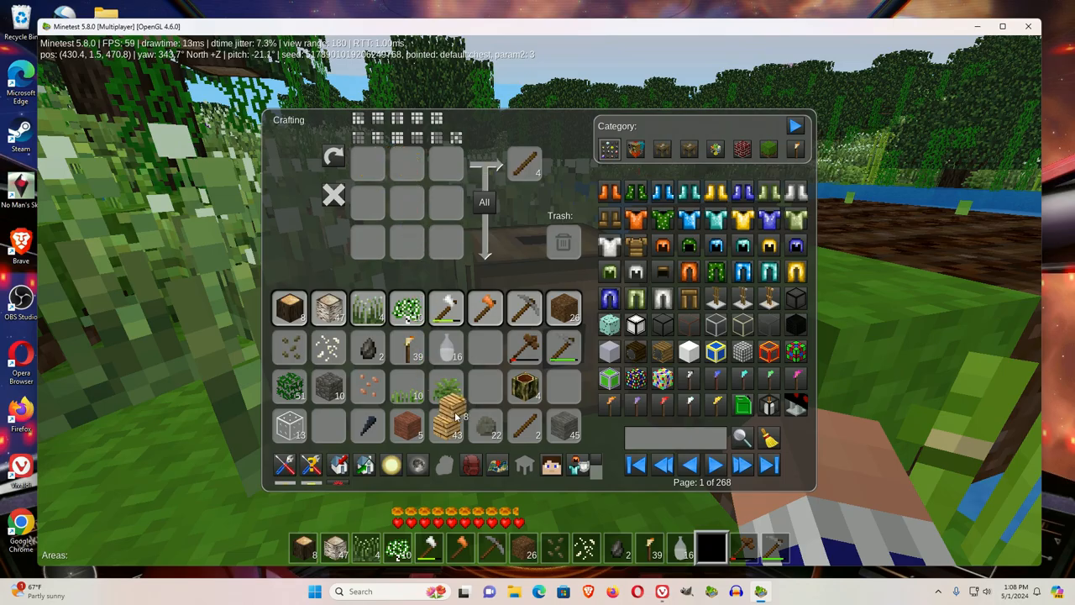
{"action": "key", "text": "escape"}
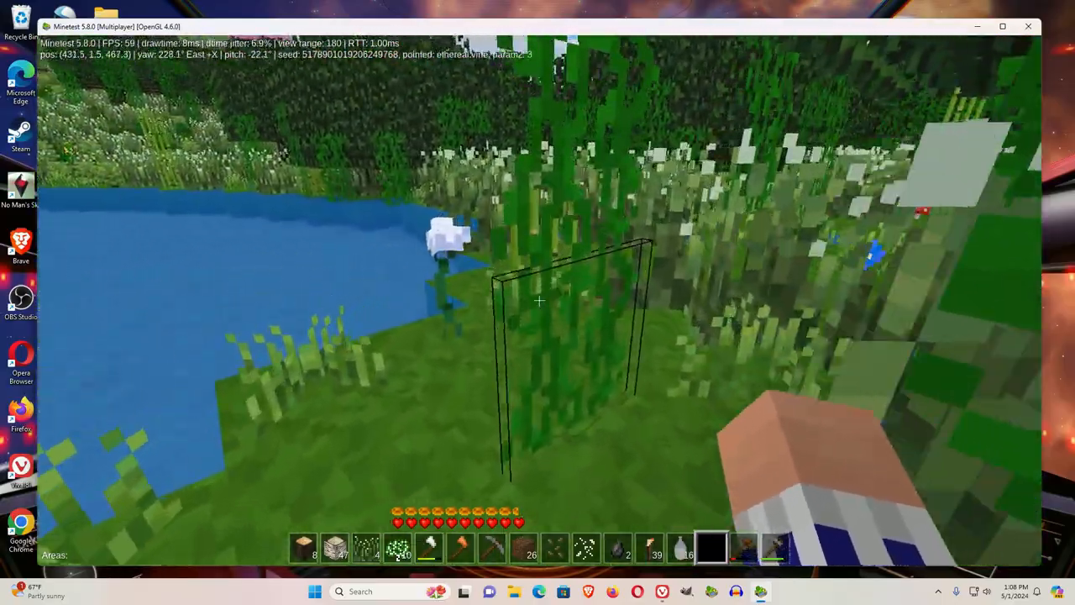
{"action": "mouse_move", "coordinate": [538, 302]}
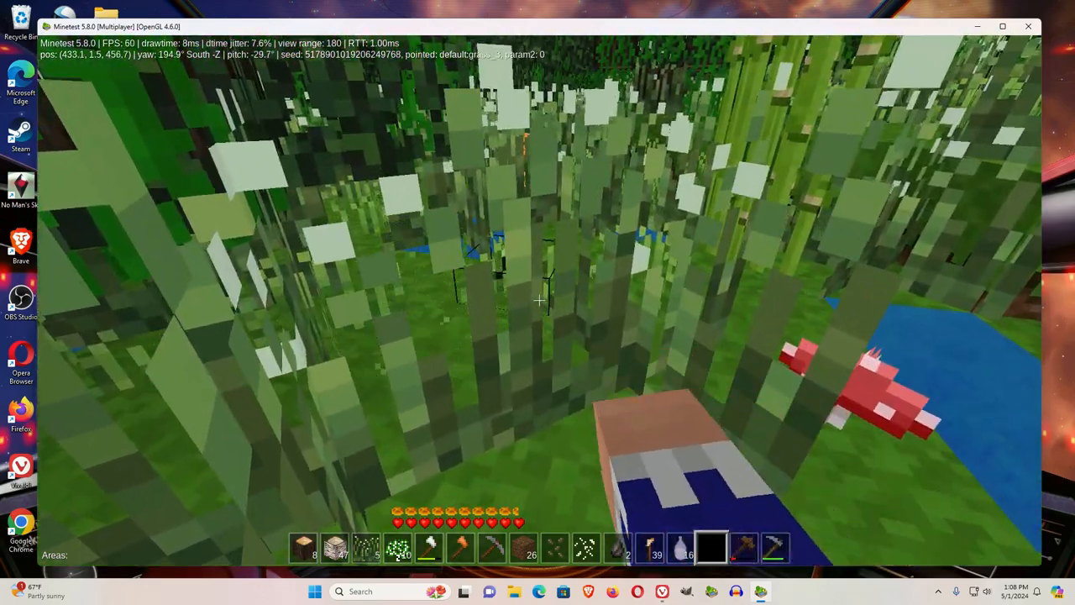
{"action": "mouse_move", "coordinate": [538, 302]}
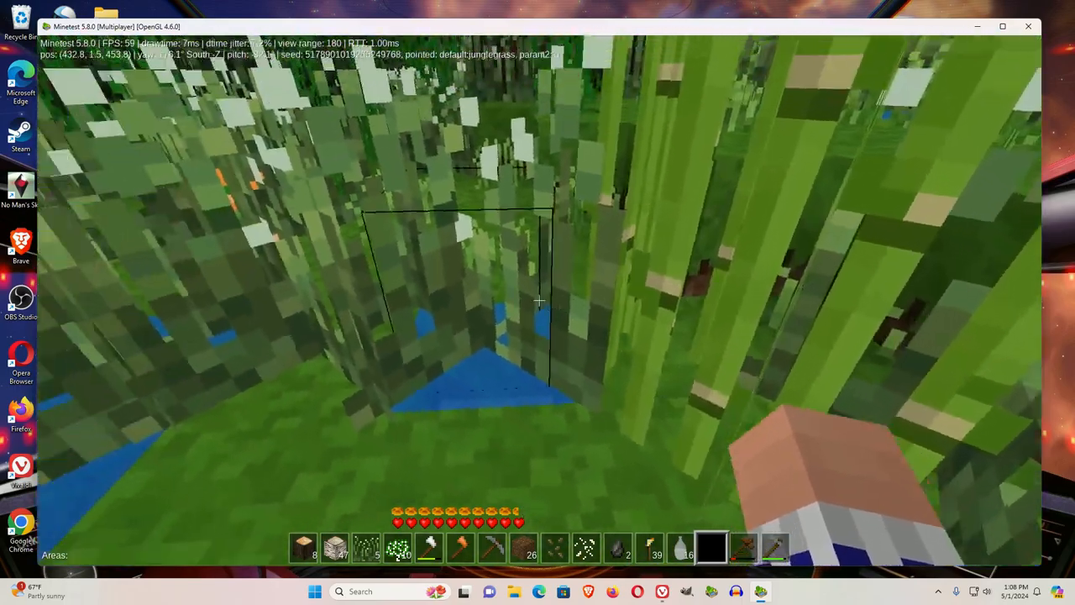
{"action": "mouse_move", "coordinate": [538, 302]}
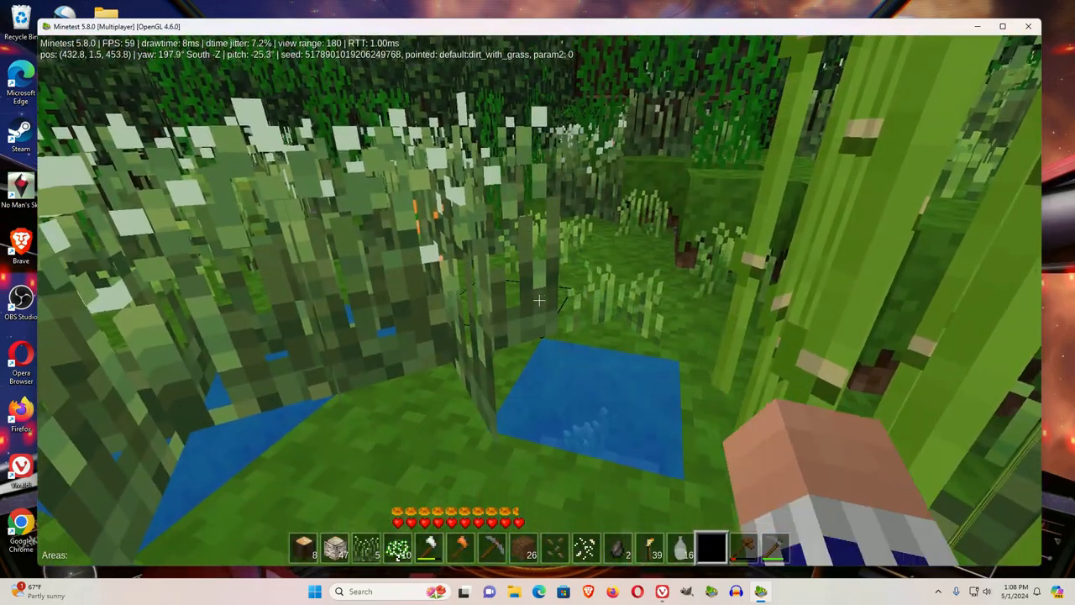
{"action": "mouse_move", "coordinate": [537, 299]}
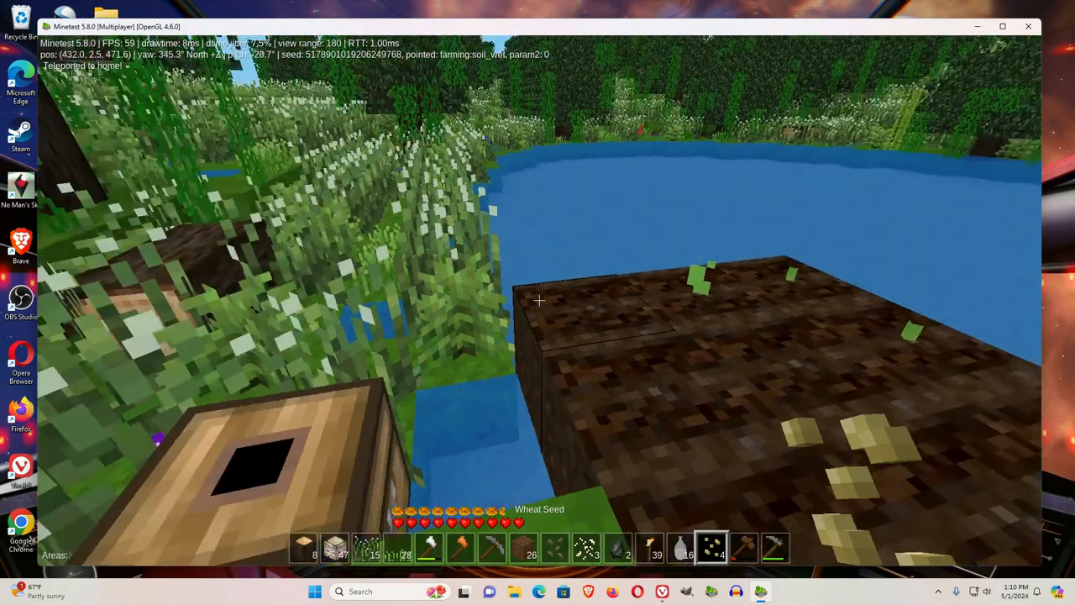
{"action": "mouse_move", "coordinate": [538, 302]}
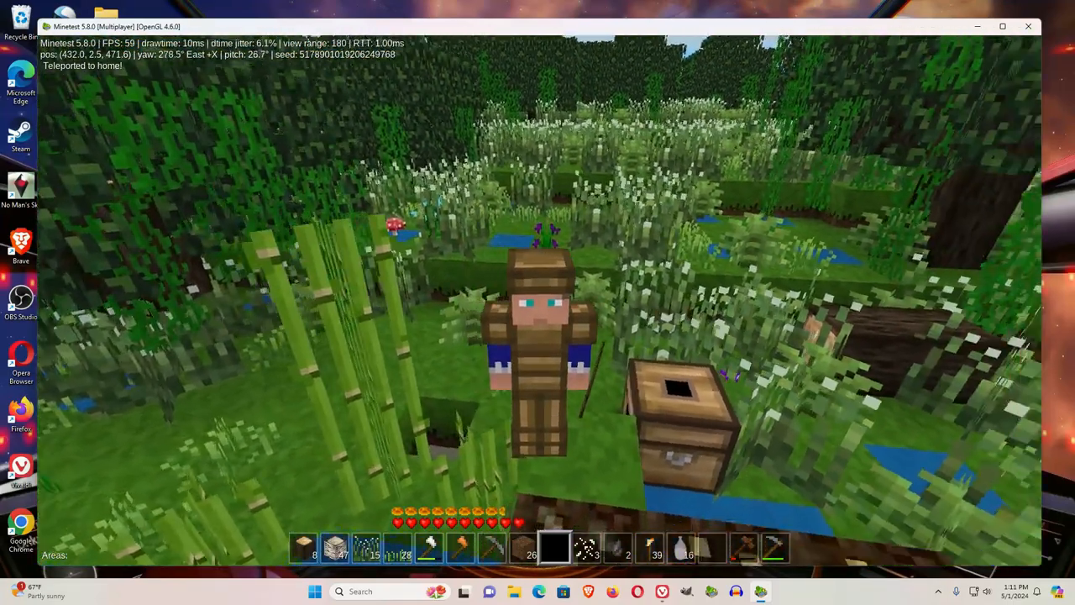
{"action": "mouse_move", "coordinate": [537, 302]}
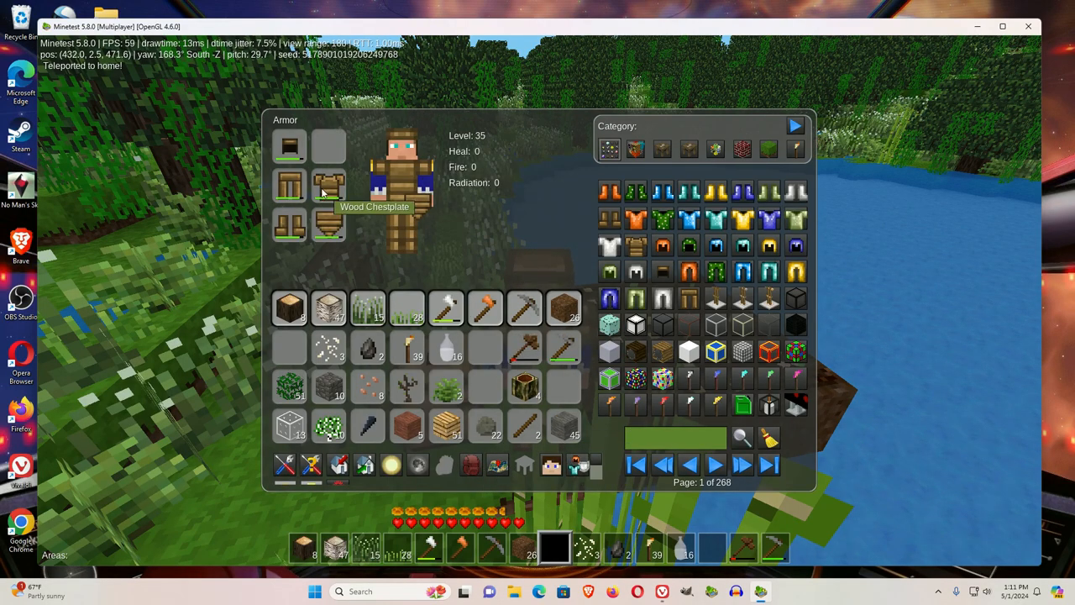
{"action": "mouse_move", "coordinate": [327, 427]}
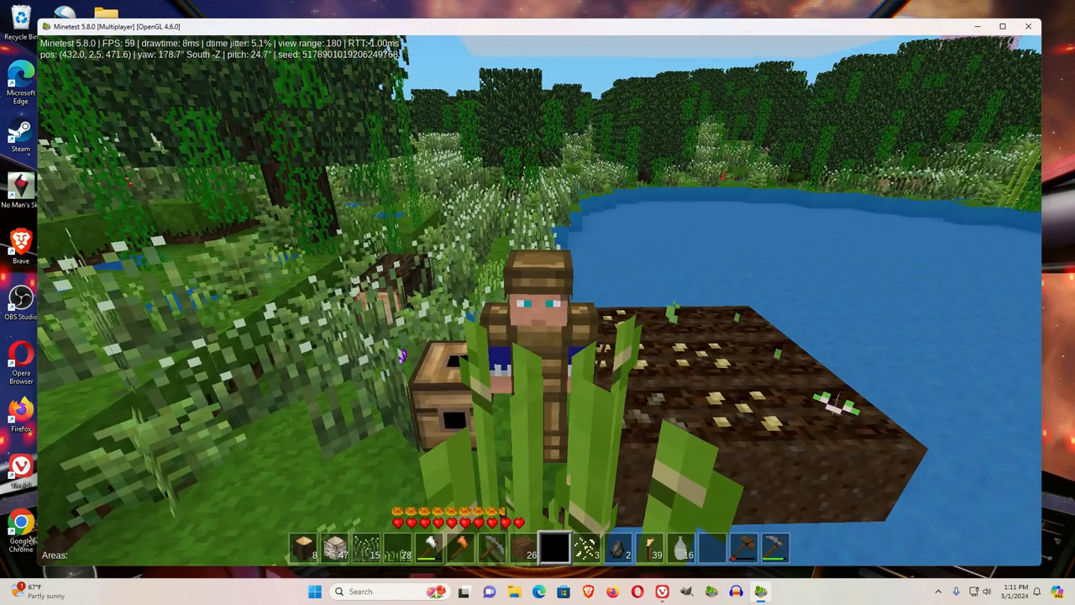
{"action": "mouse_move", "coordinate": [537, 303]}
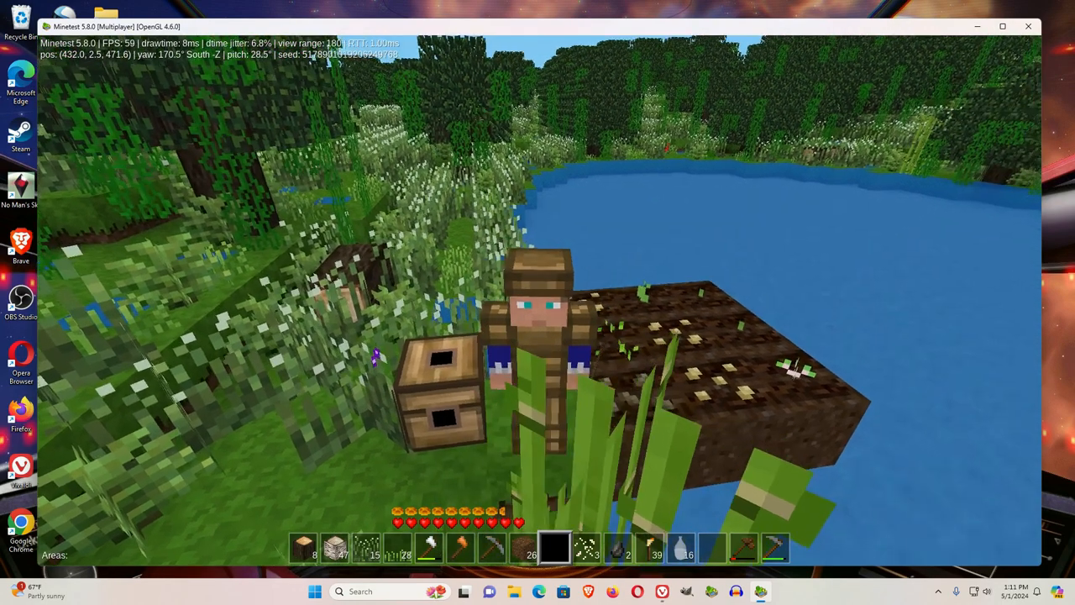
{"action": "mouse_move", "coordinate": [538, 303]}
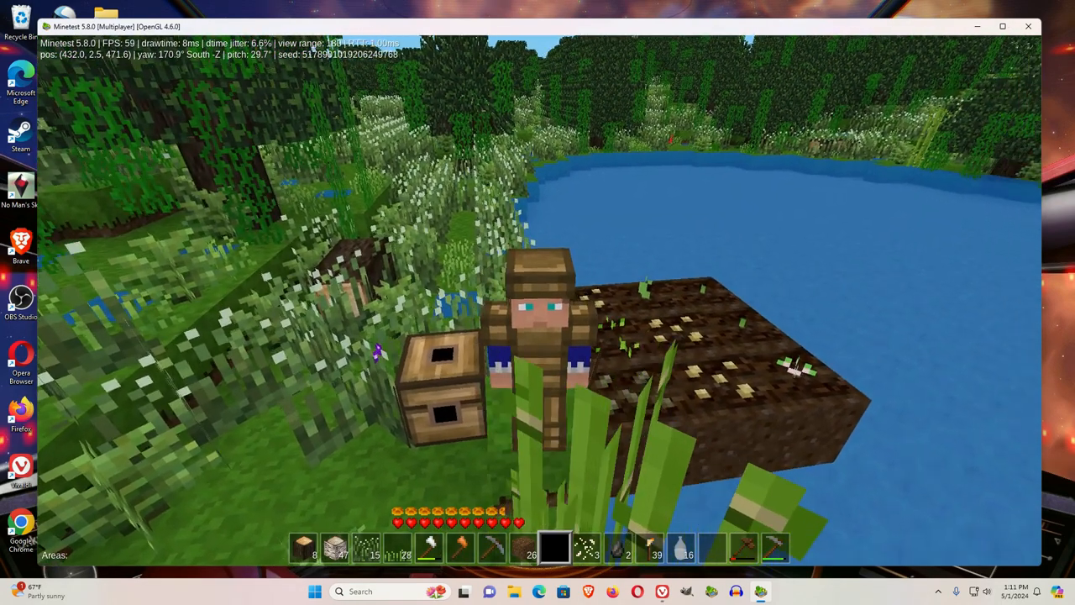